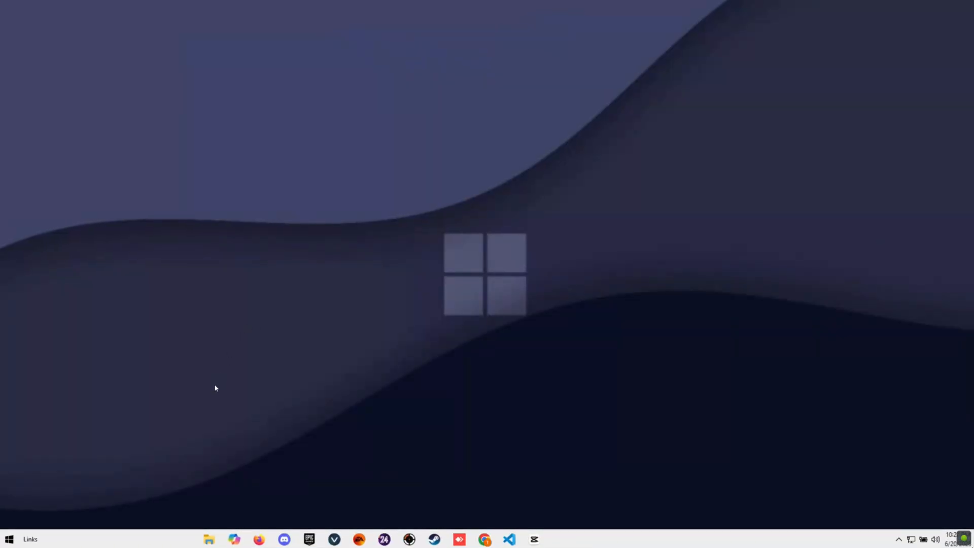
# Step: From Discord's #fortnite-optimizer DOWNLOAD link, get the optimizer installer from its GitHub release page
pyautogui.click(284, 538)
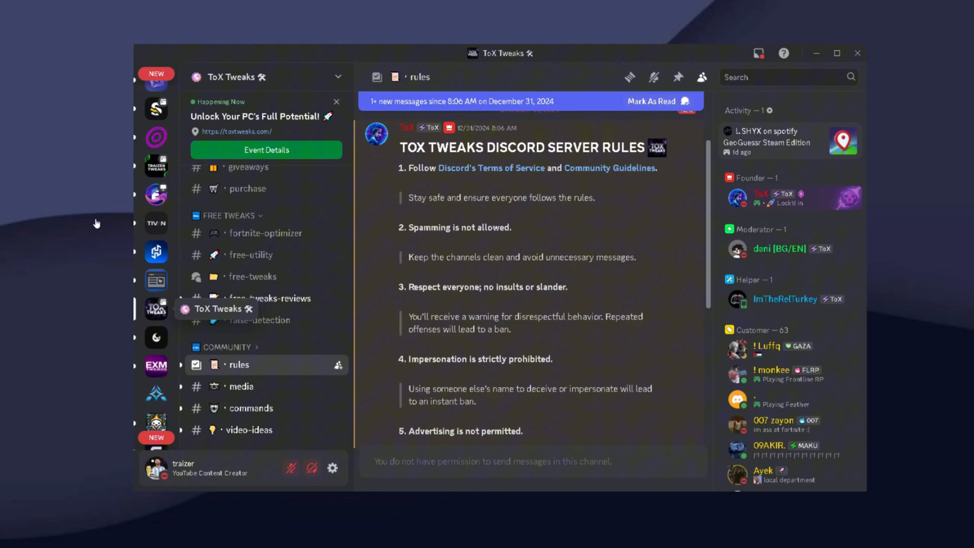
pyautogui.scroll(-3)
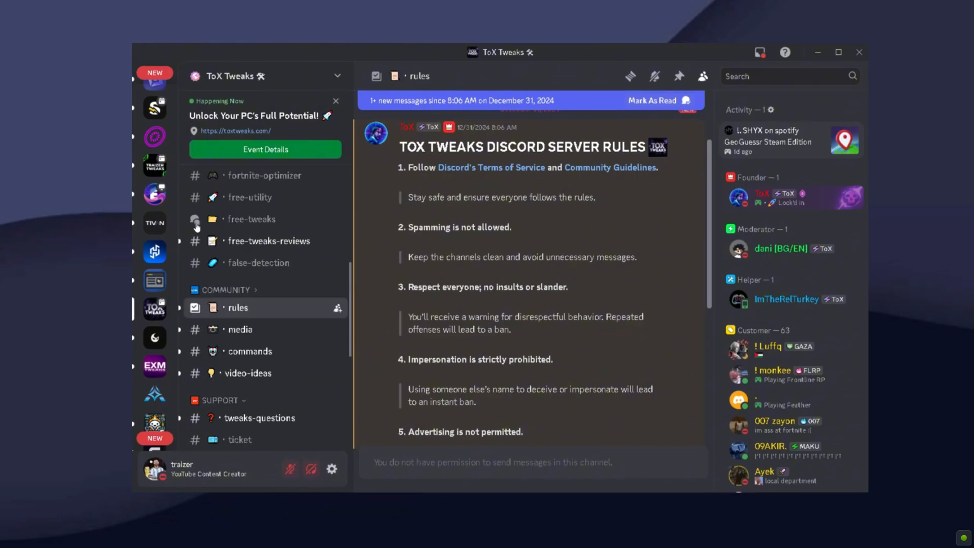
pyautogui.click(265, 176)
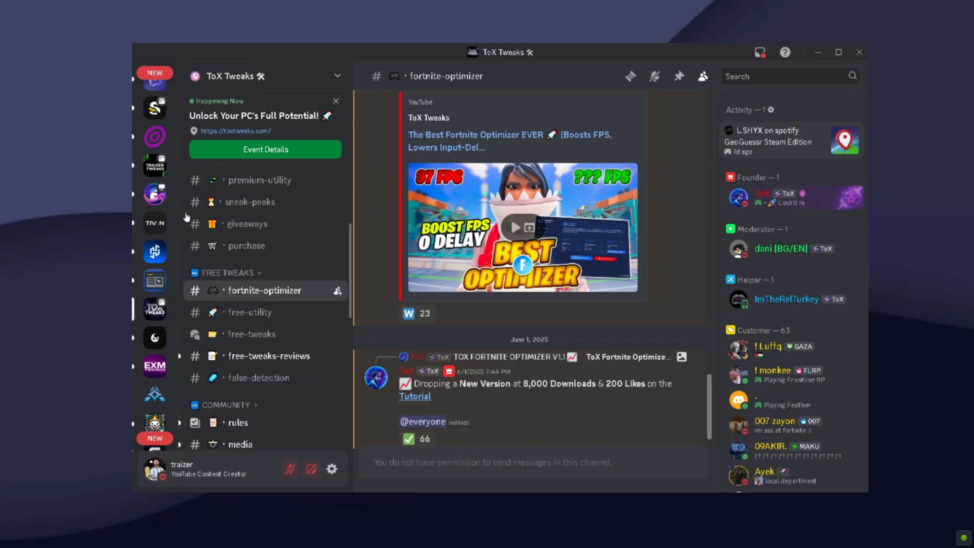
pyautogui.scroll(3)
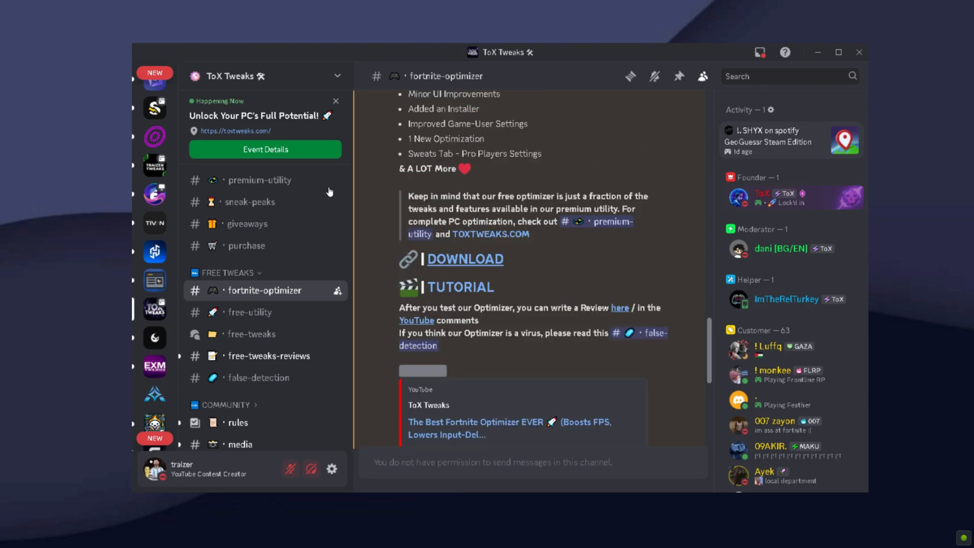
pyautogui.click(465, 259)
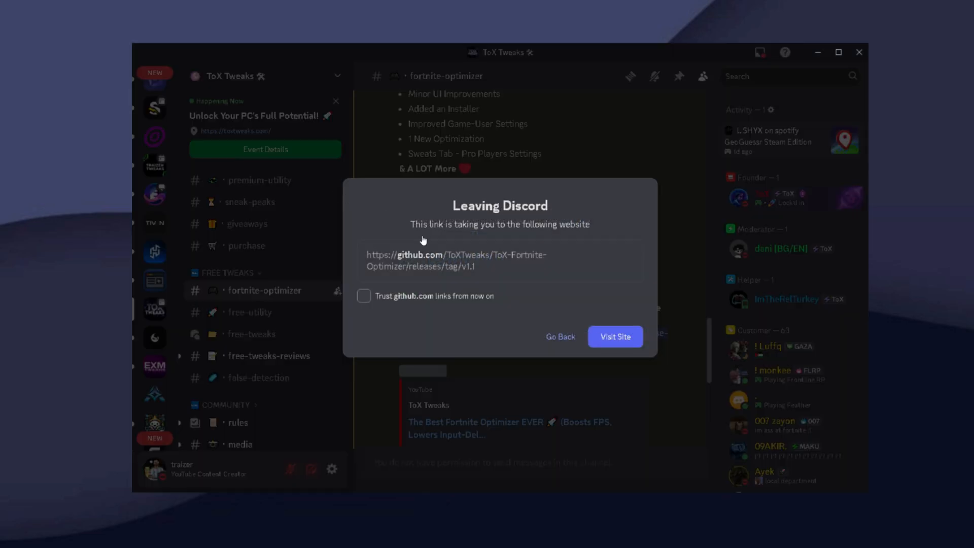
pyautogui.moveTo(461, 243)
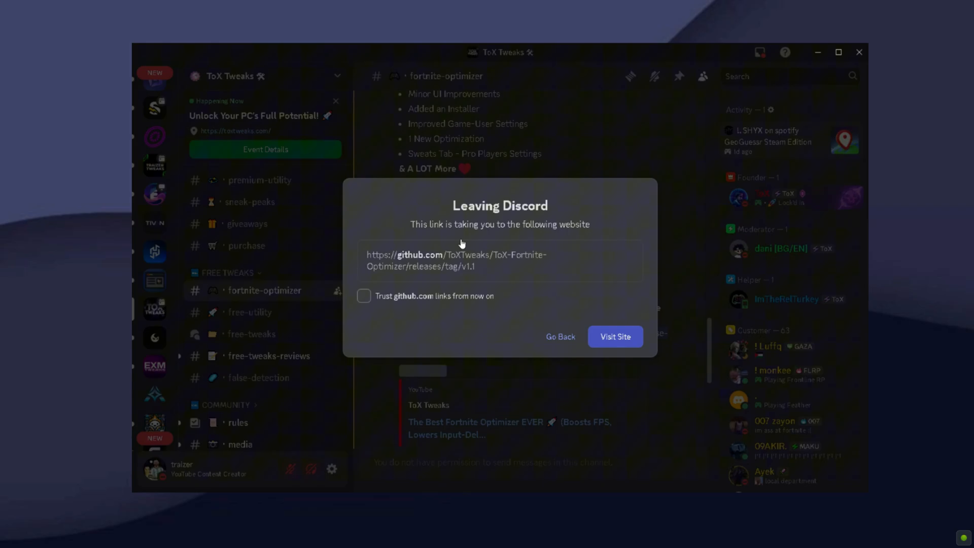
pyautogui.click(615, 336)
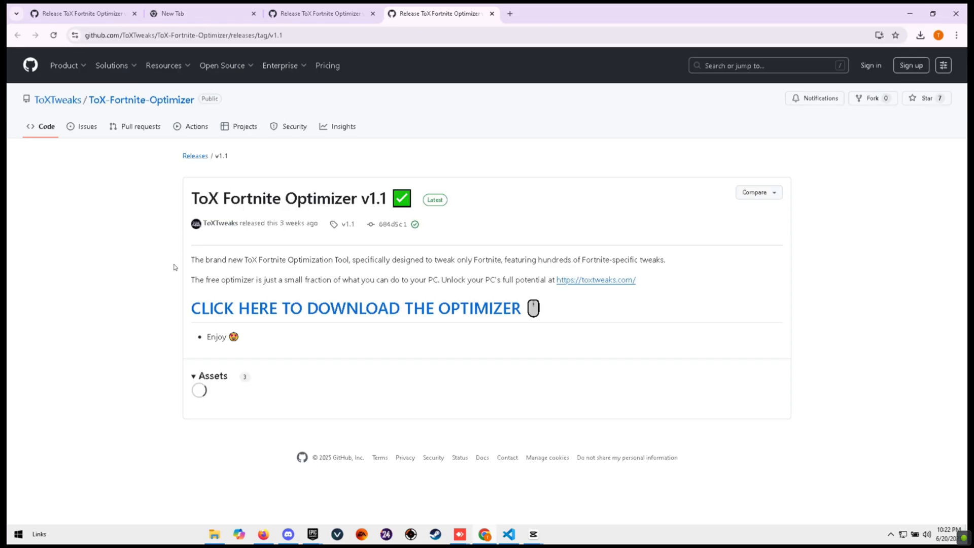
pyautogui.click(211, 375)
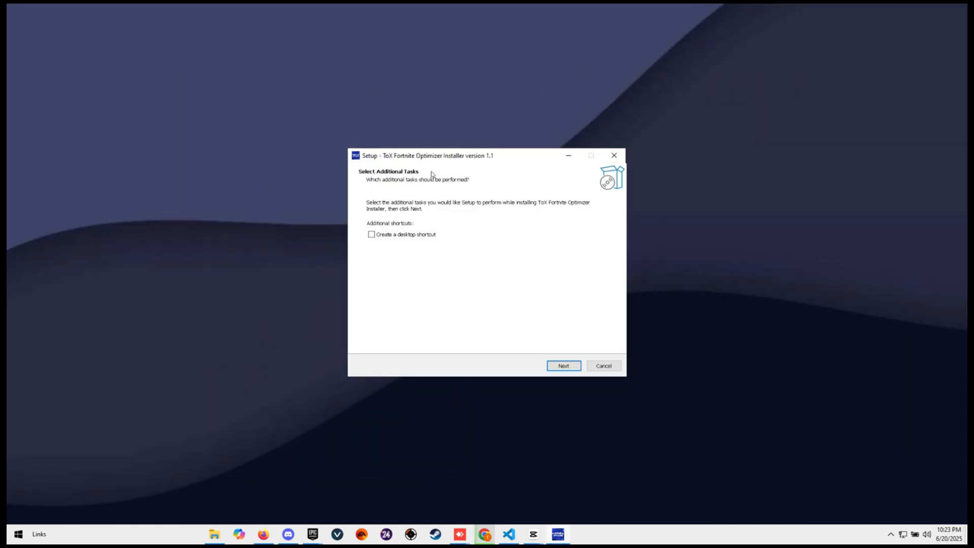
# Step: Install the optimizer with 'Create a desktop shortcut' left unchecked
pyautogui.click(562, 366)
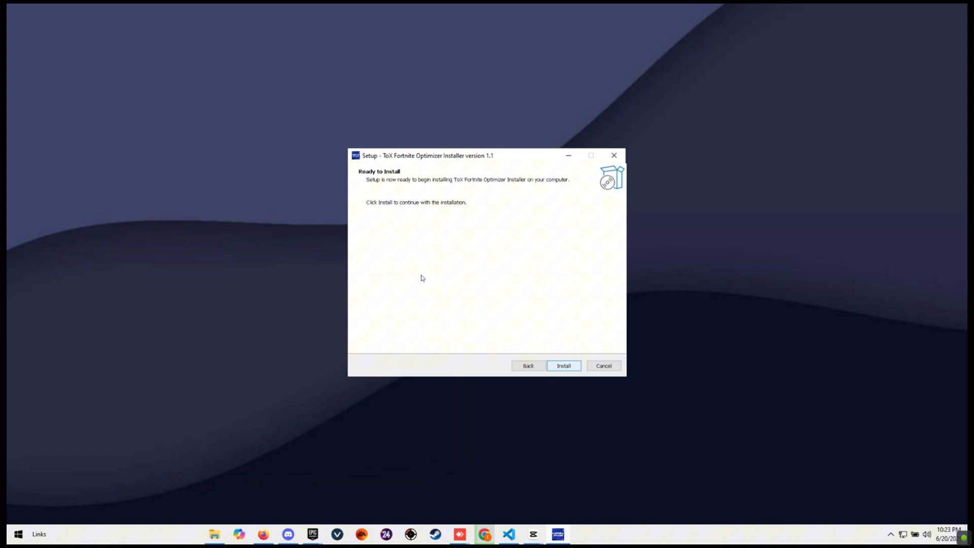
pyautogui.click(562, 365)
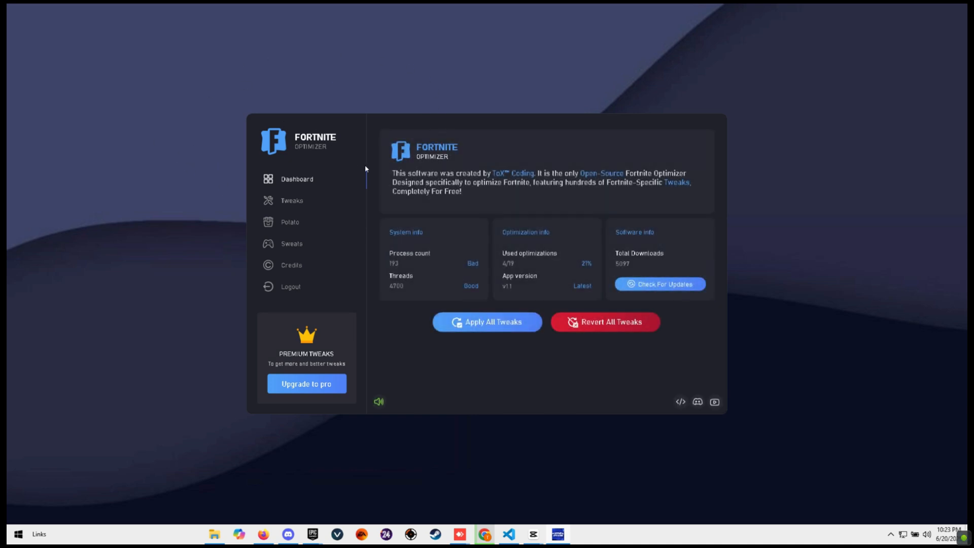
# Step: Mute the optimizer's sound and switch to the Tweaks page
pyautogui.click(379, 401)
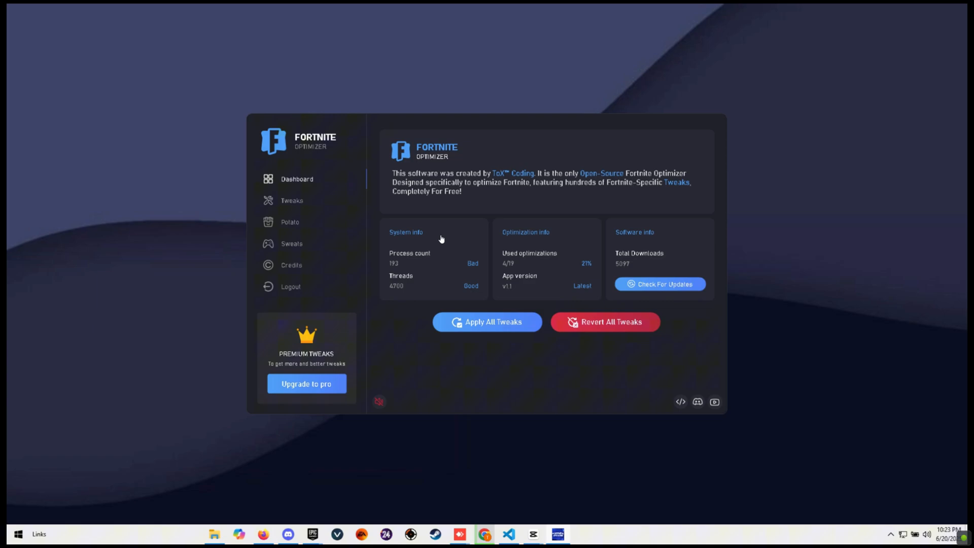
pyautogui.moveTo(494, 219)
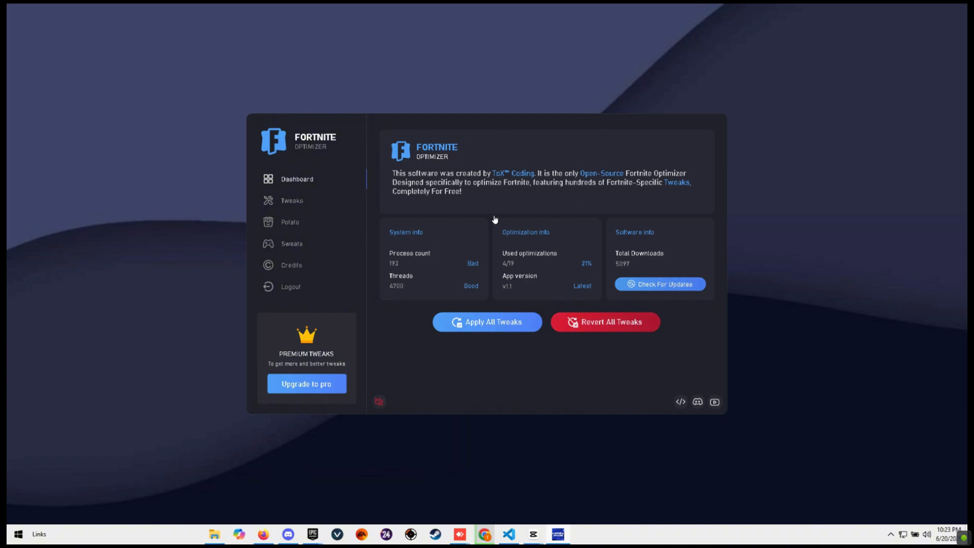
pyautogui.click(291, 200)
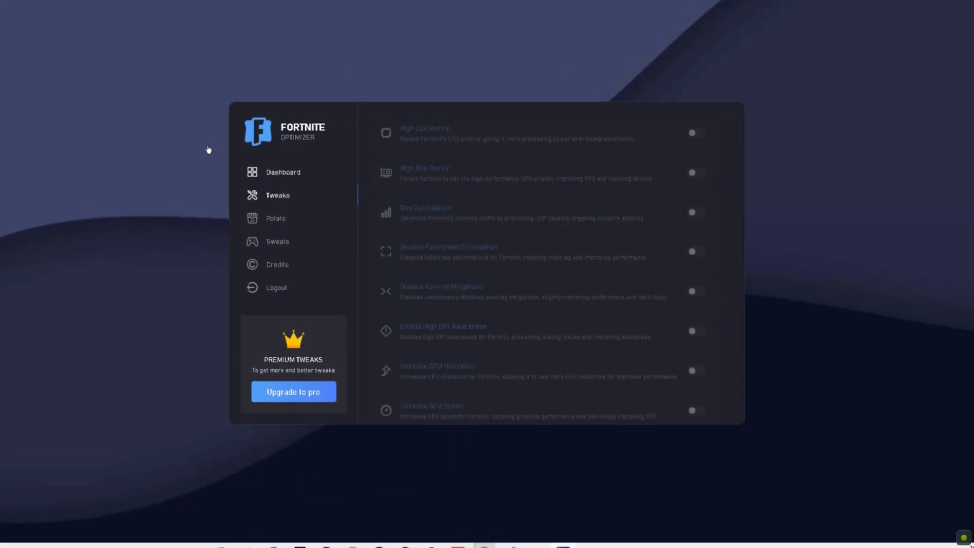
# Step: Enable Qos Optimization and browse the tweak list for KBM responsiveness and CPU throttling prevention
pyautogui.click(711, 207)
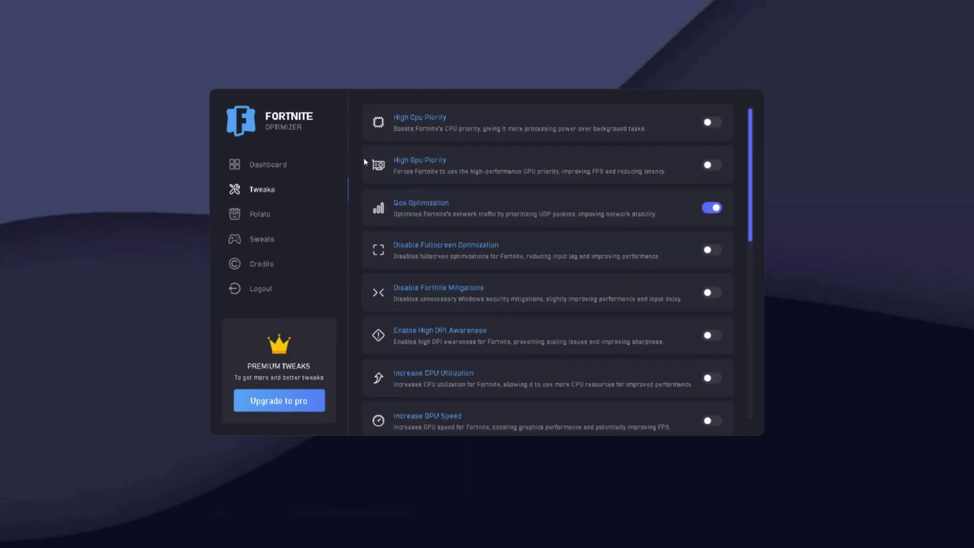
pyautogui.moveTo(292, 121)
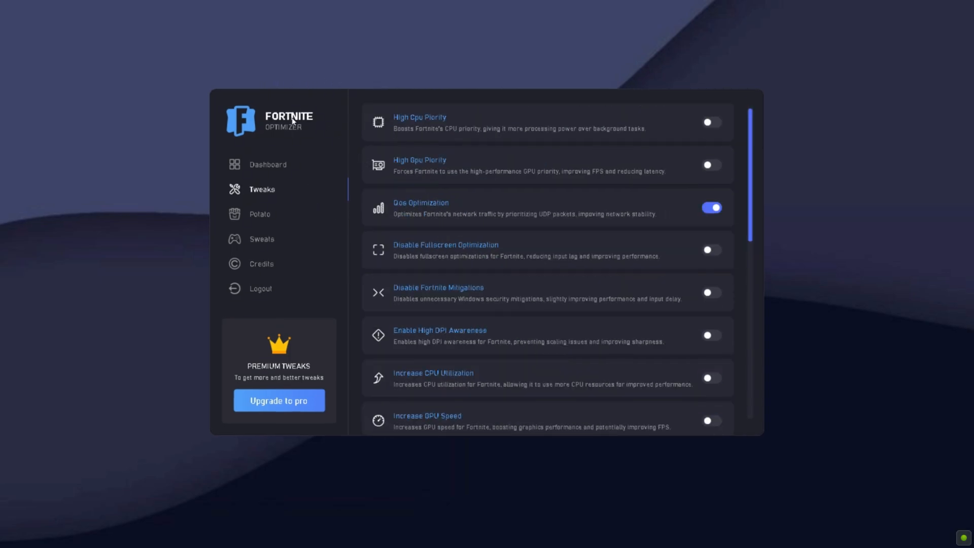
pyautogui.moveTo(465, 150)
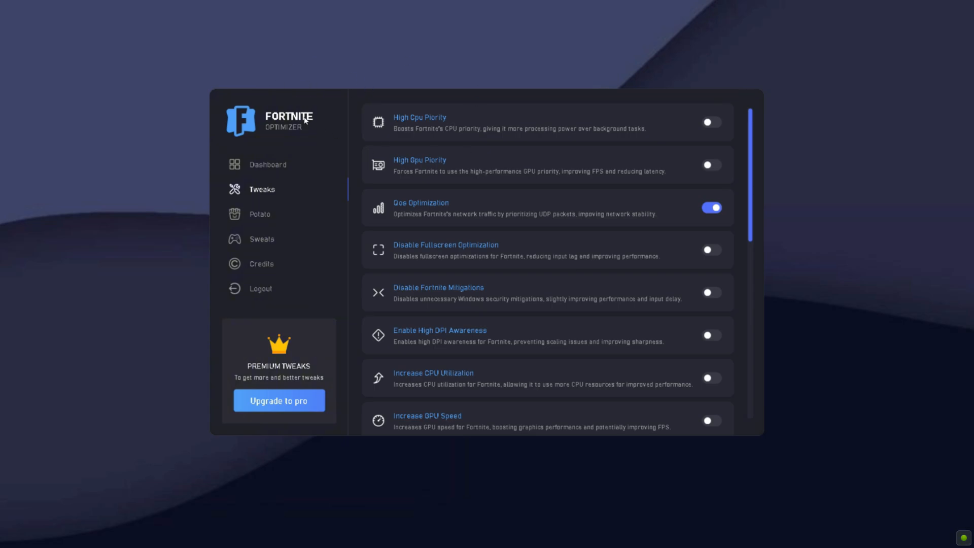
pyautogui.moveTo(331, 152)
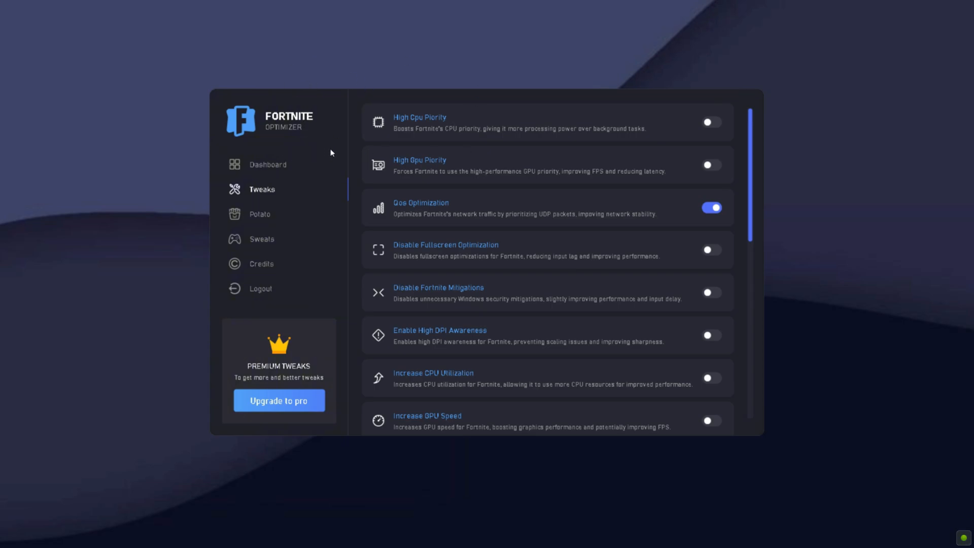
pyautogui.moveTo(343, 137)
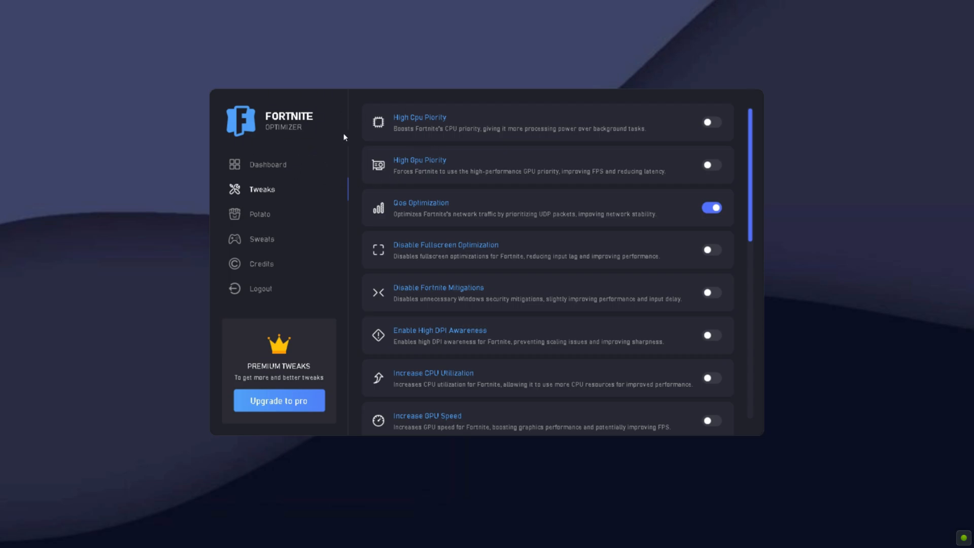
pyautogui.moveTo(270, 182)
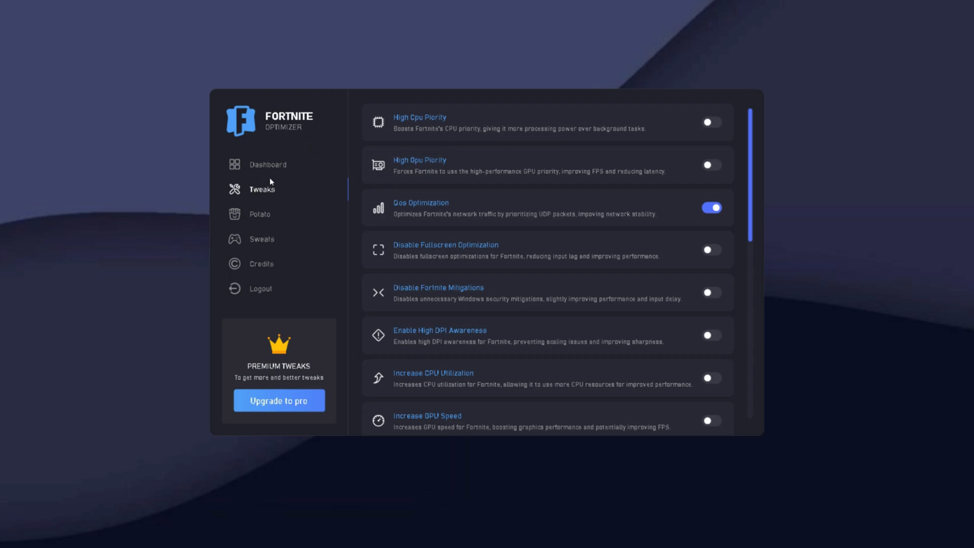
pyautogui.moveTo(304, 252)
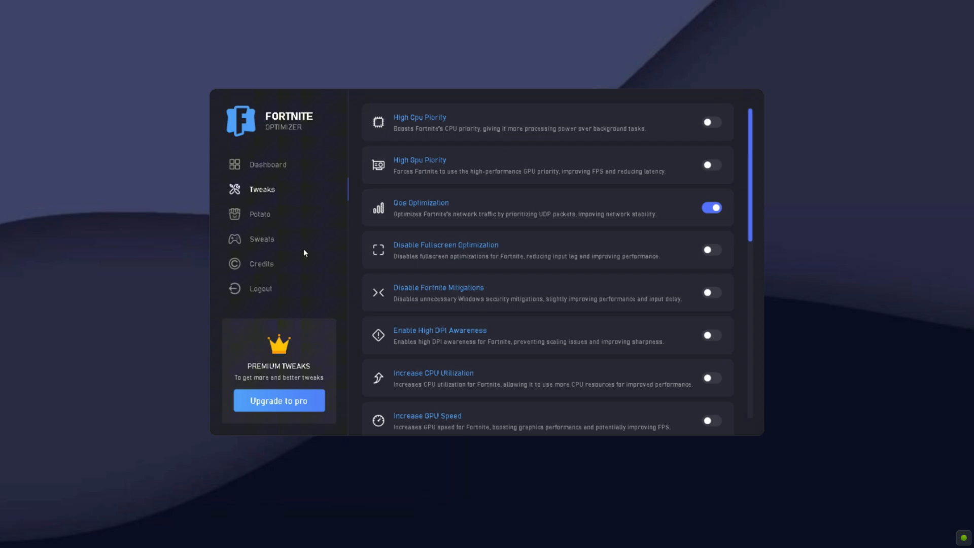
pyautogui.moveTo(353, 267)
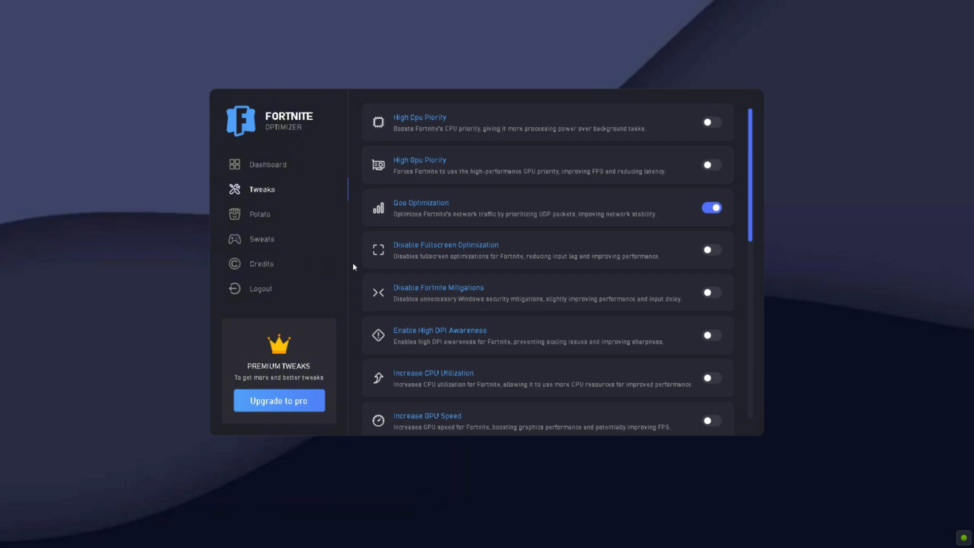
pyautogui.scroll(-3)
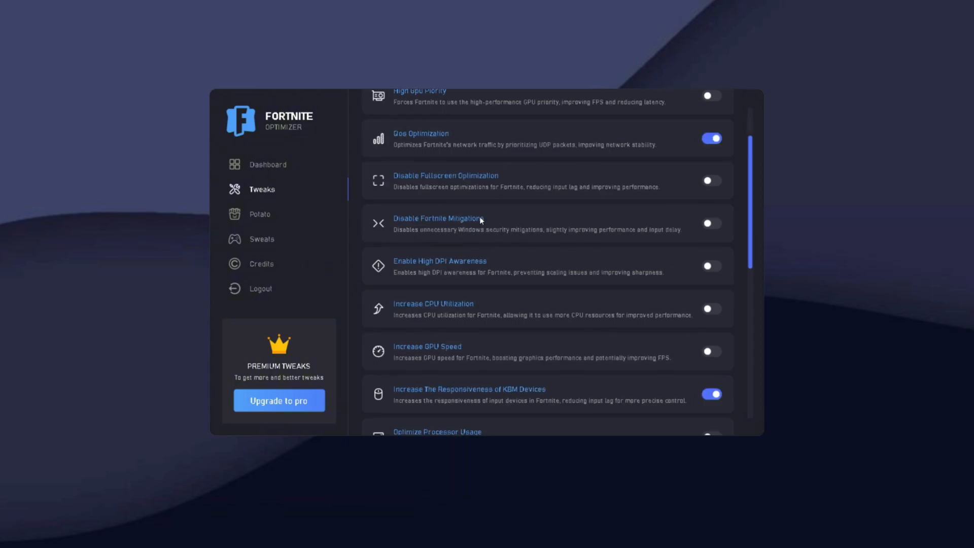
pyautogui.moveTo(265, 241)
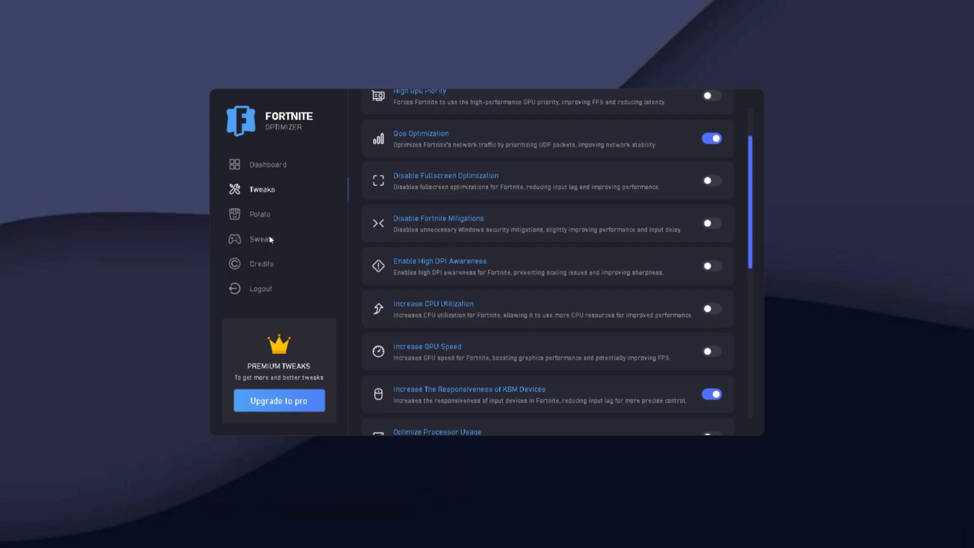
pyautogui.scroll(-3)
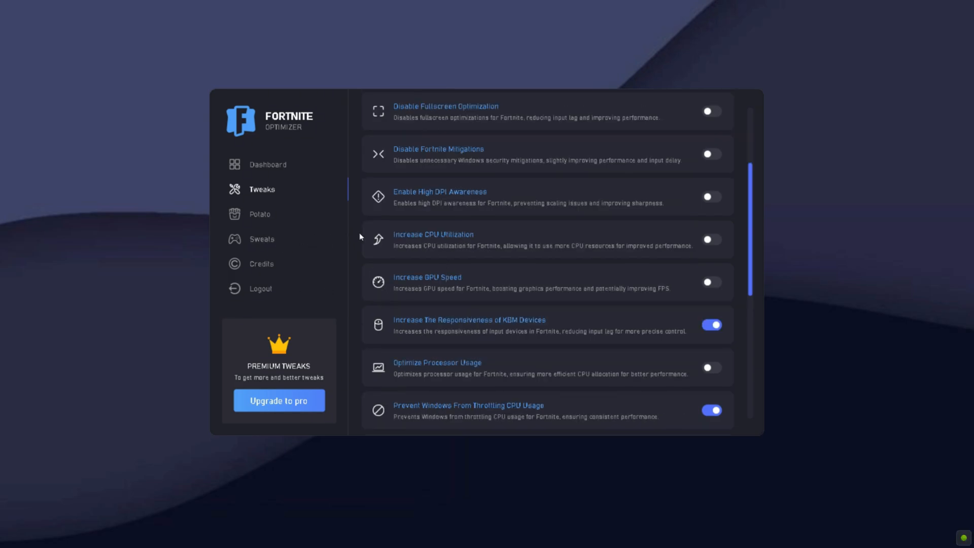
pyautogui.moveTo(457, 275)
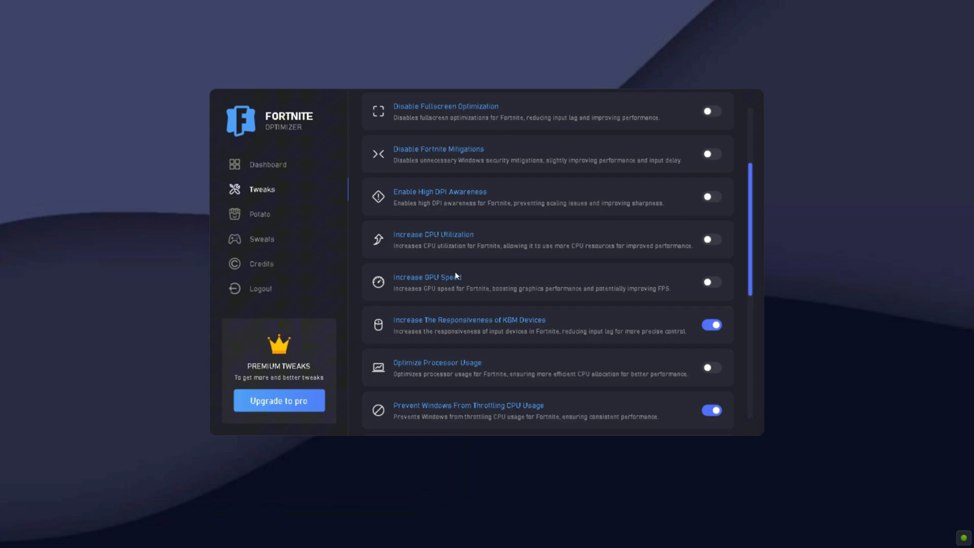
pyautogui.moveTo(518, 261)
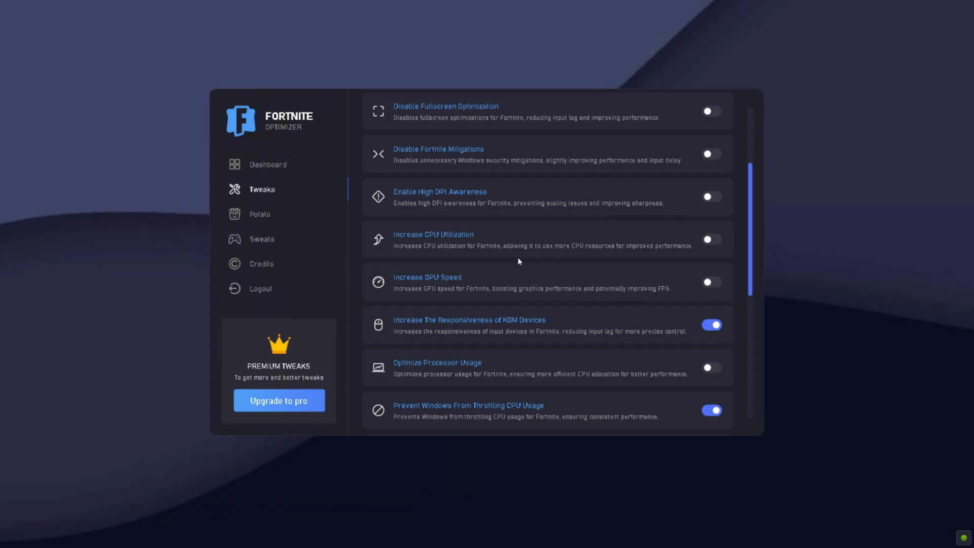
pyautogui.moveTo(356, 298)
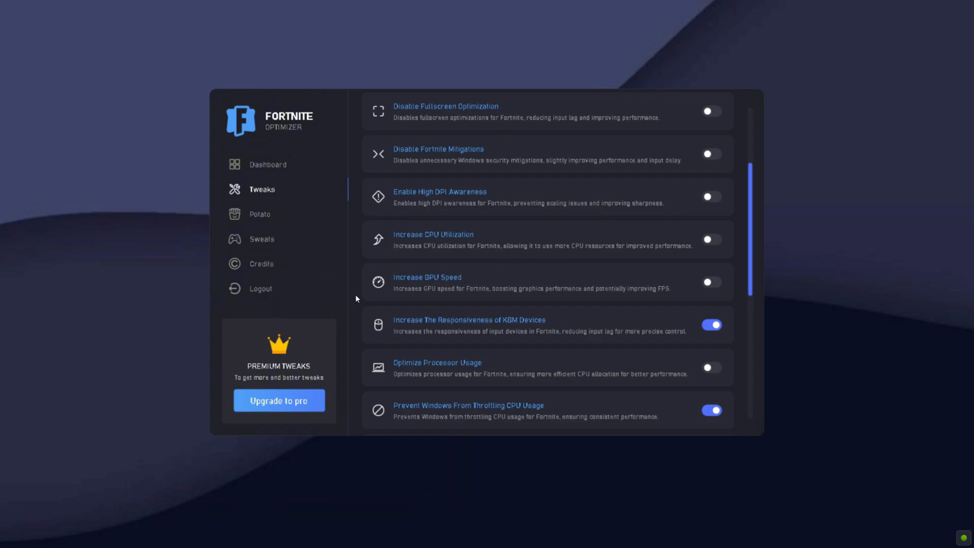
pyautogui.scroll(-3)
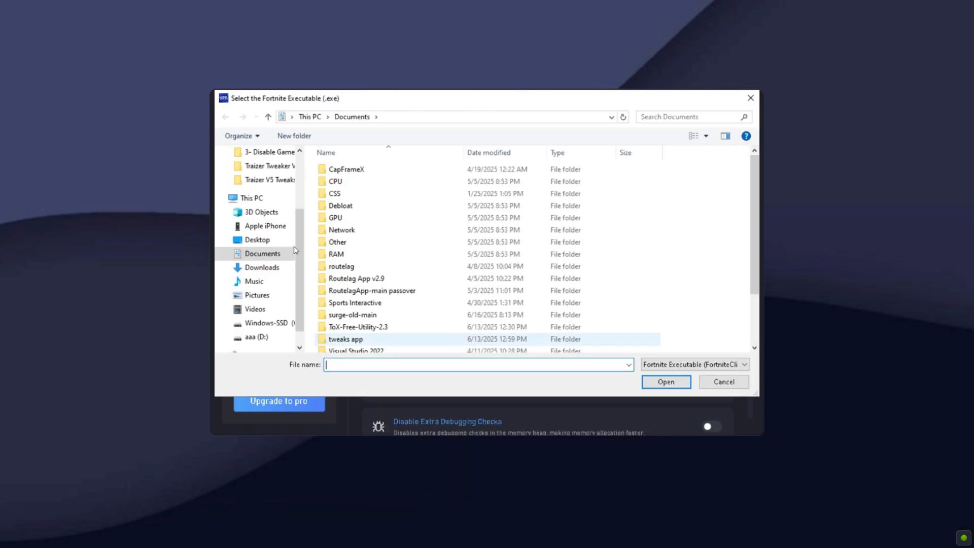
# Step: Select the Fortnite client executable so Run as Administrator is enabled
pyautogui.click(251, 197)
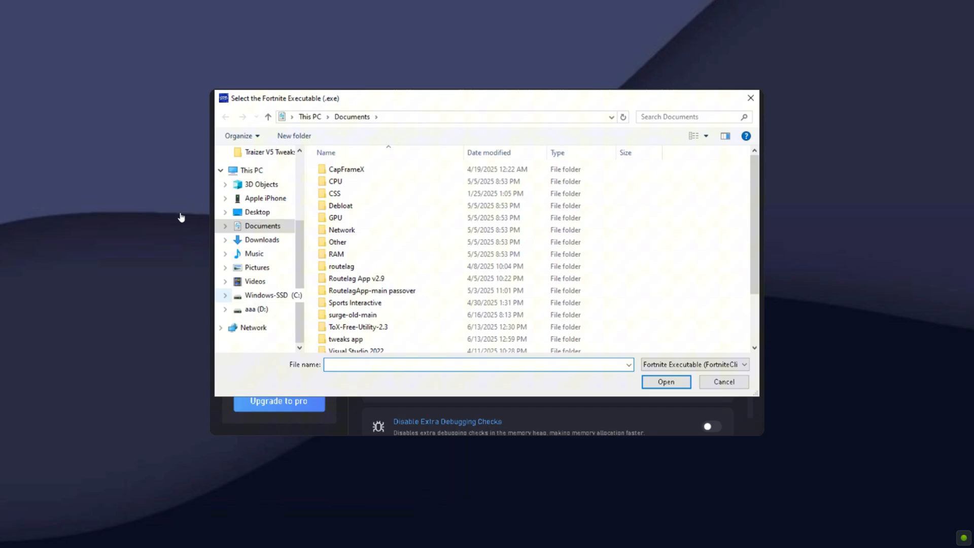
pyautogui.click(265, 295)
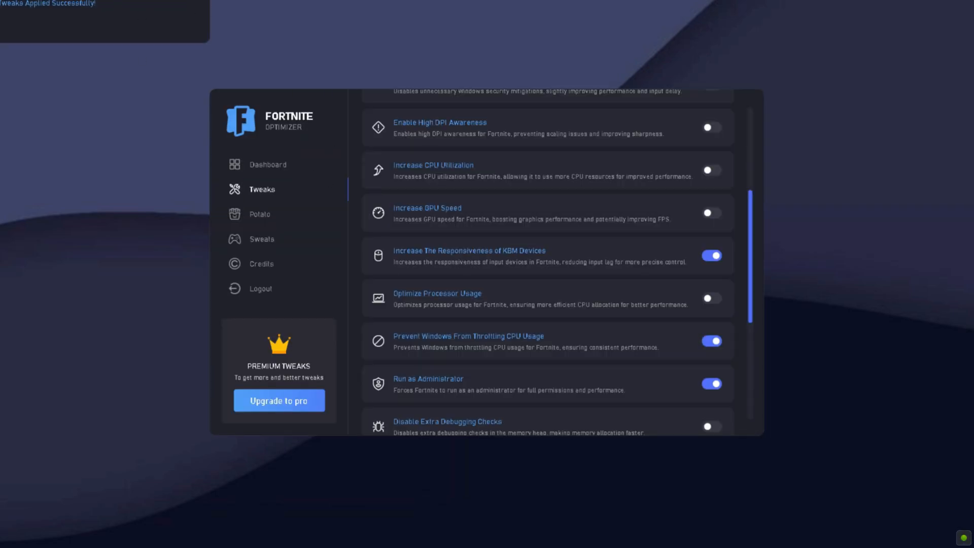
pyautogui.scroll(-3)
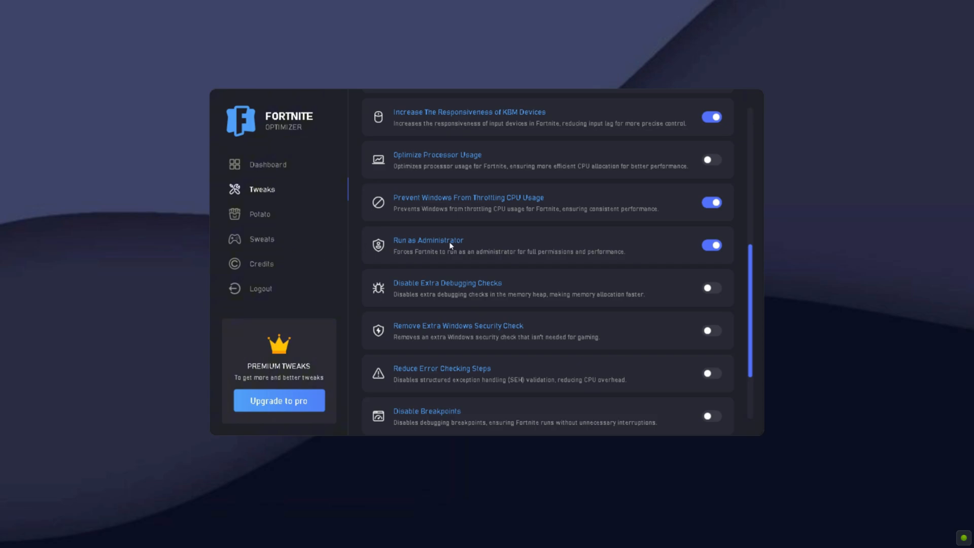
pyautogui.scroll(-3)
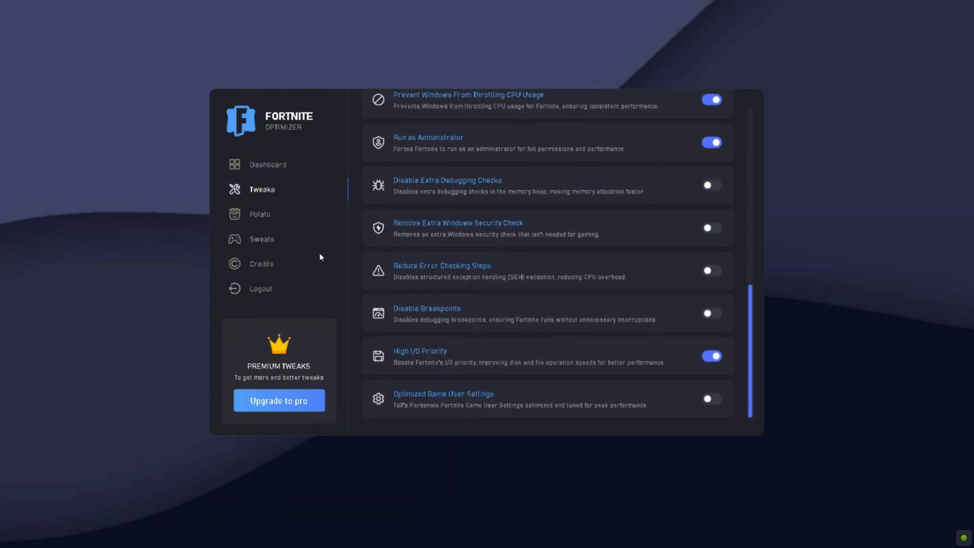
pyautogui.scroll(-3)
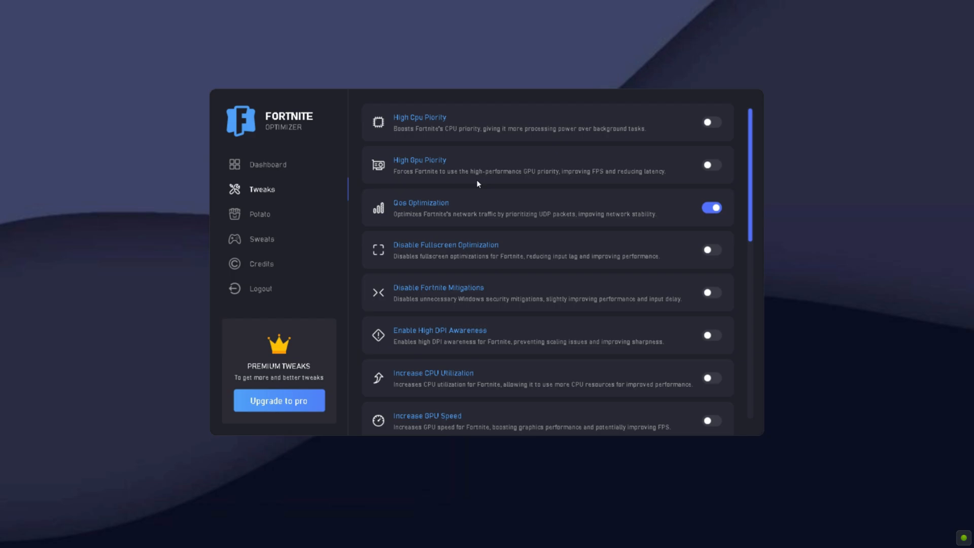
pyautogui.moveTo(199, 157)
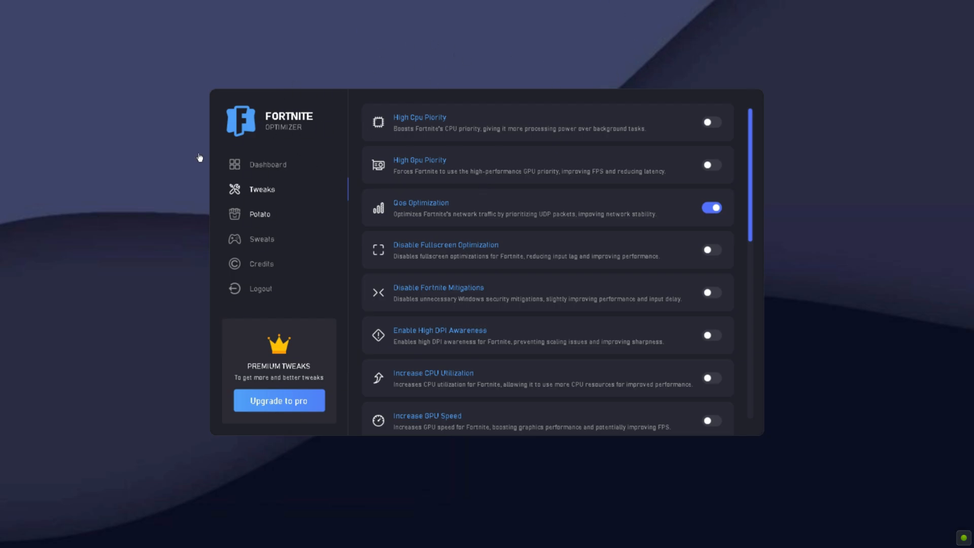
# Step: View the Potato and Sweats pages, close prosettings, then show Credits
pyautogui.click(260, 213)
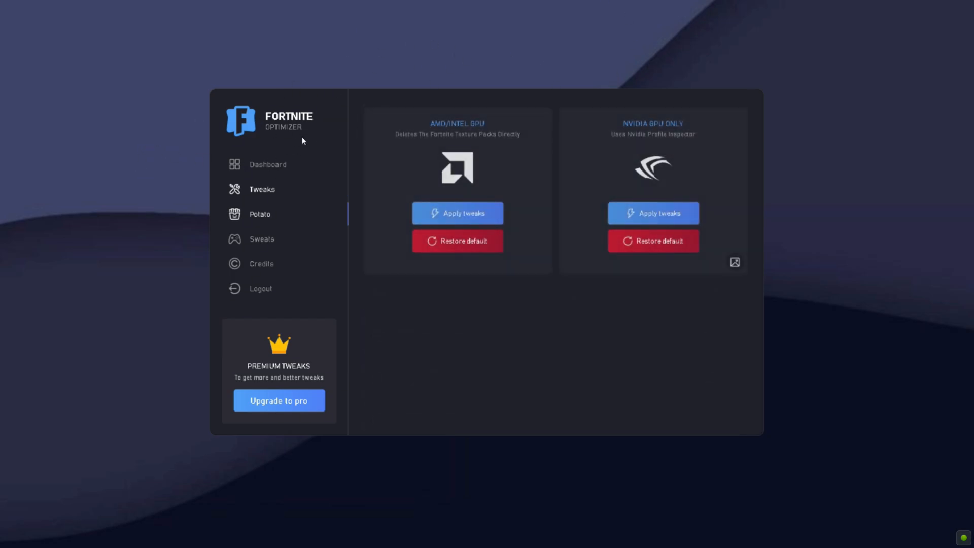
pyautogui.moveTo(305, 90)
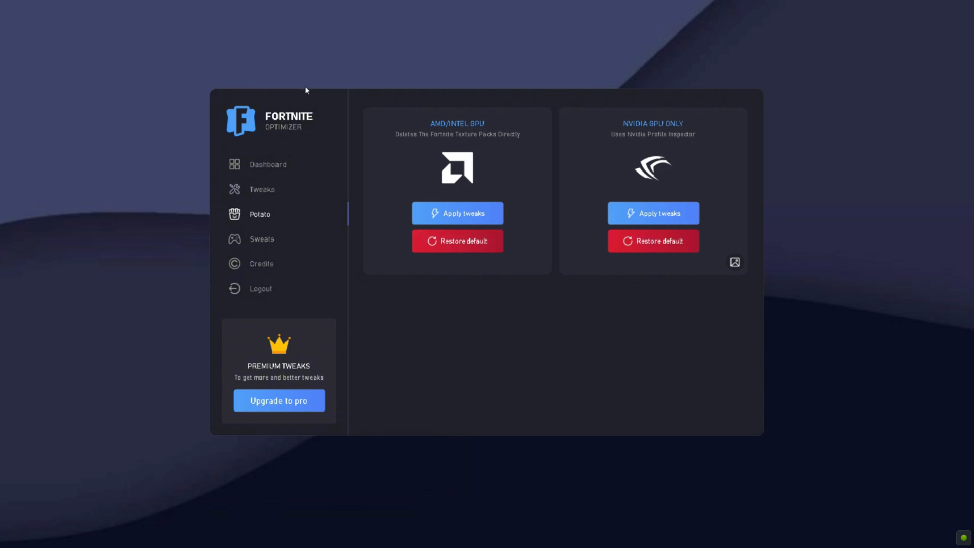
pyautogui.moveTo(403, 99)
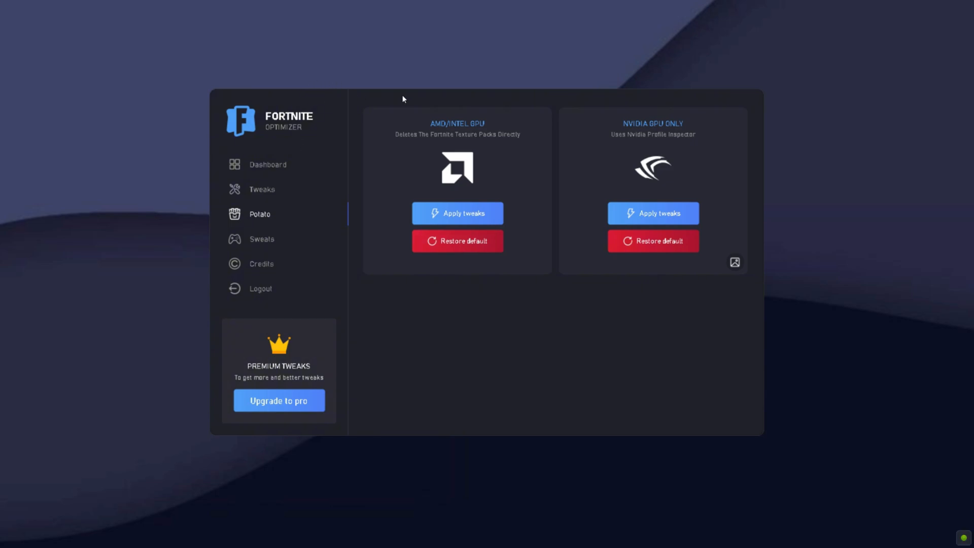
pyautogui.moveTo(503, 175)
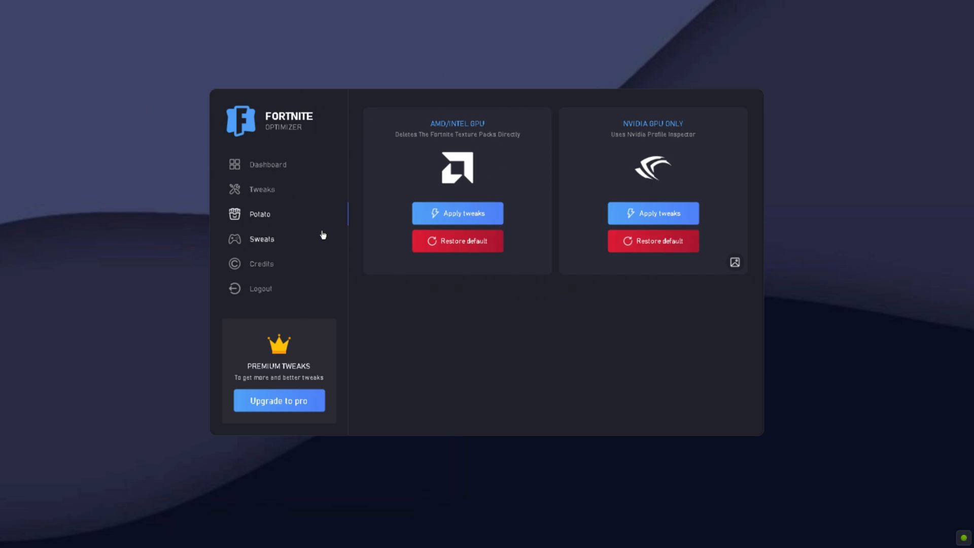
pyautogui.click(261, 239)
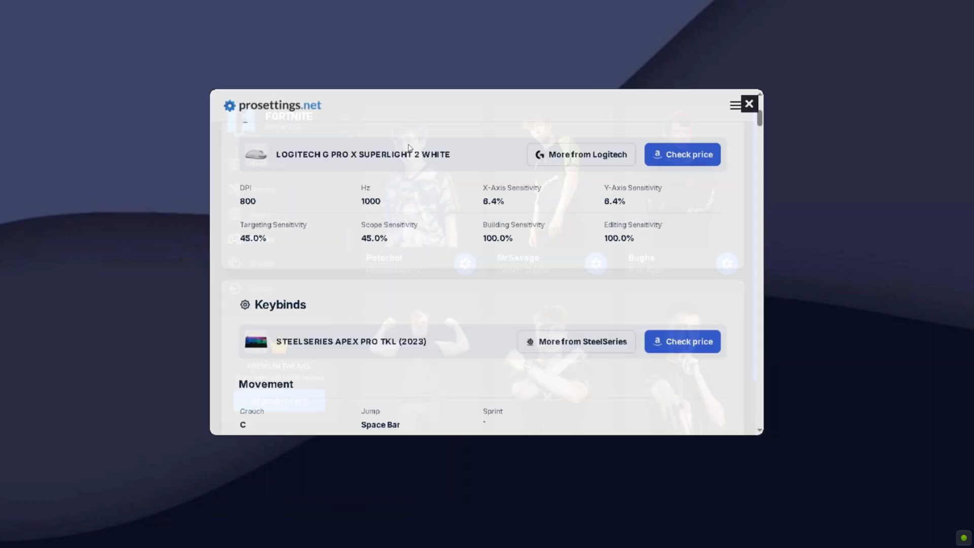
pyautogui.click(749, 103)
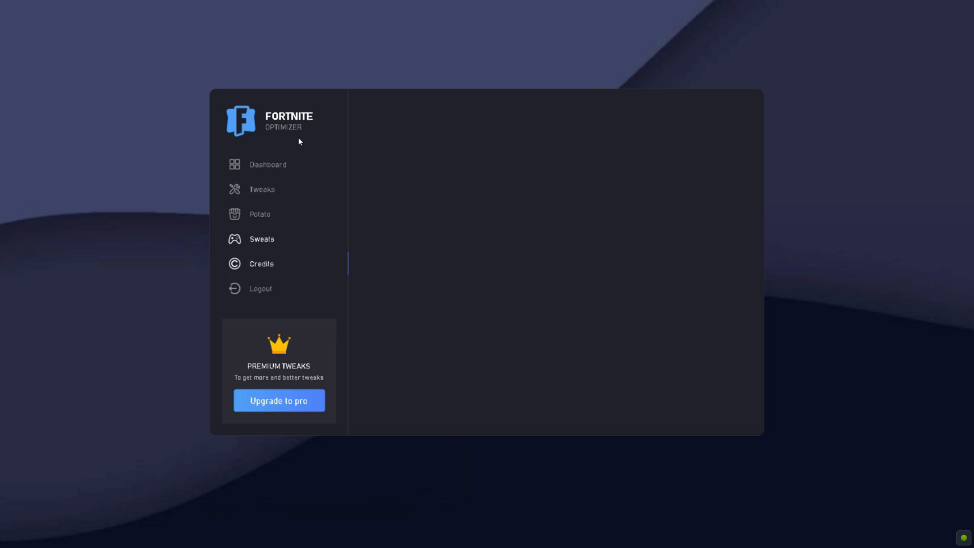
pyautogui.click(261, 263)
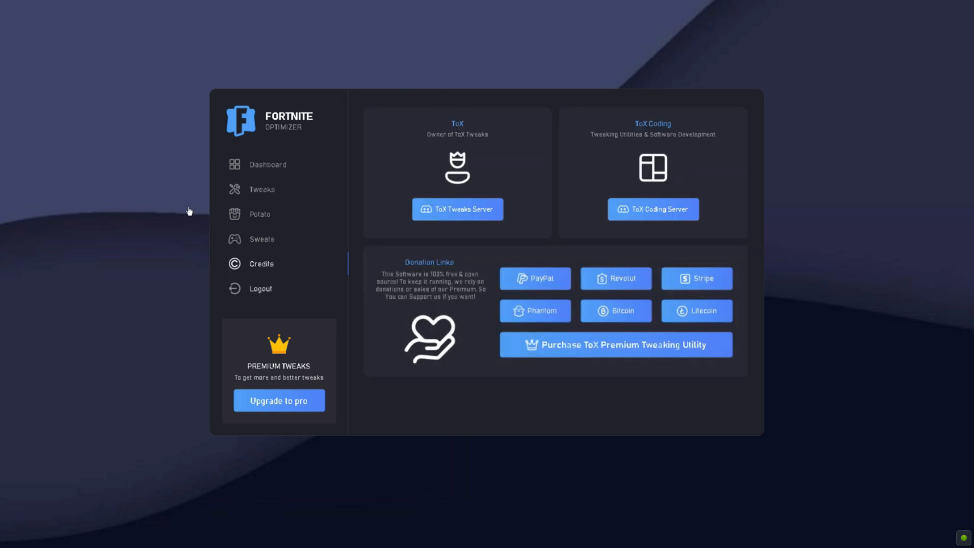